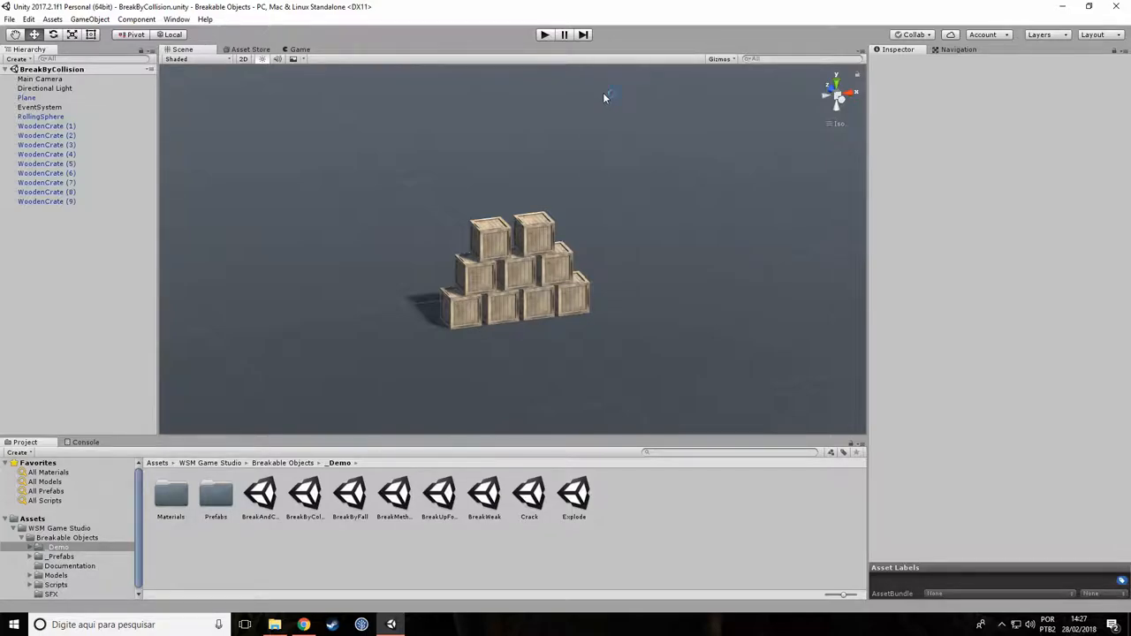
pyautogui.moveTo(651, 153)
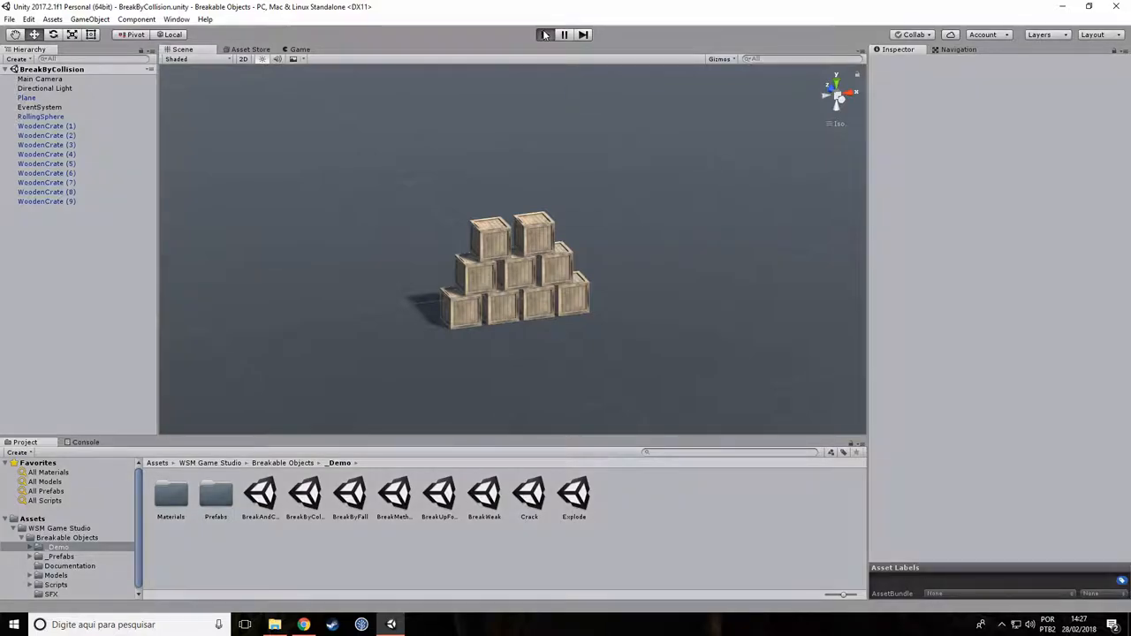
# Play the BreakMethodCall demo scene and break the crate on demand with the Break button
pyautogui.click(545, 35)
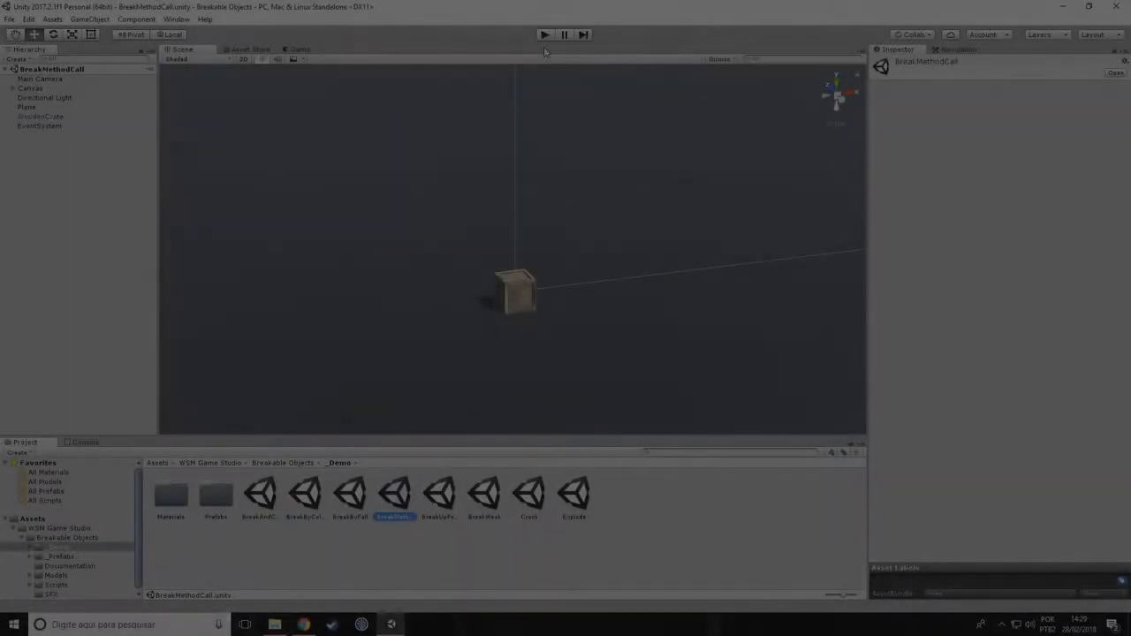
pyautogui.click(544, 35)
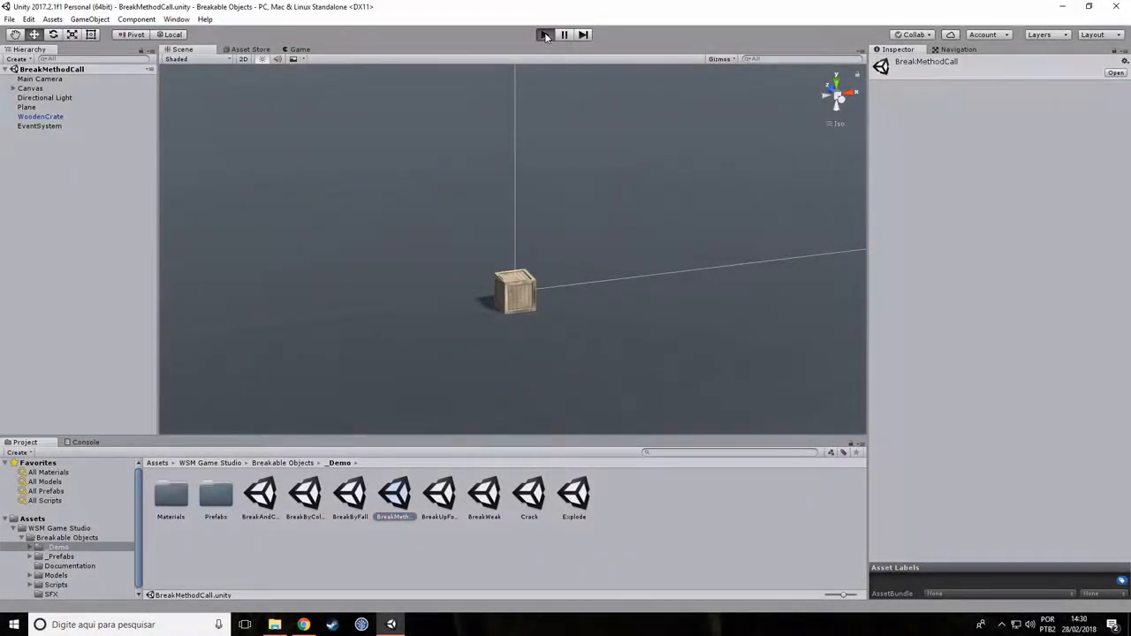
pyautogui.click(544, 36)
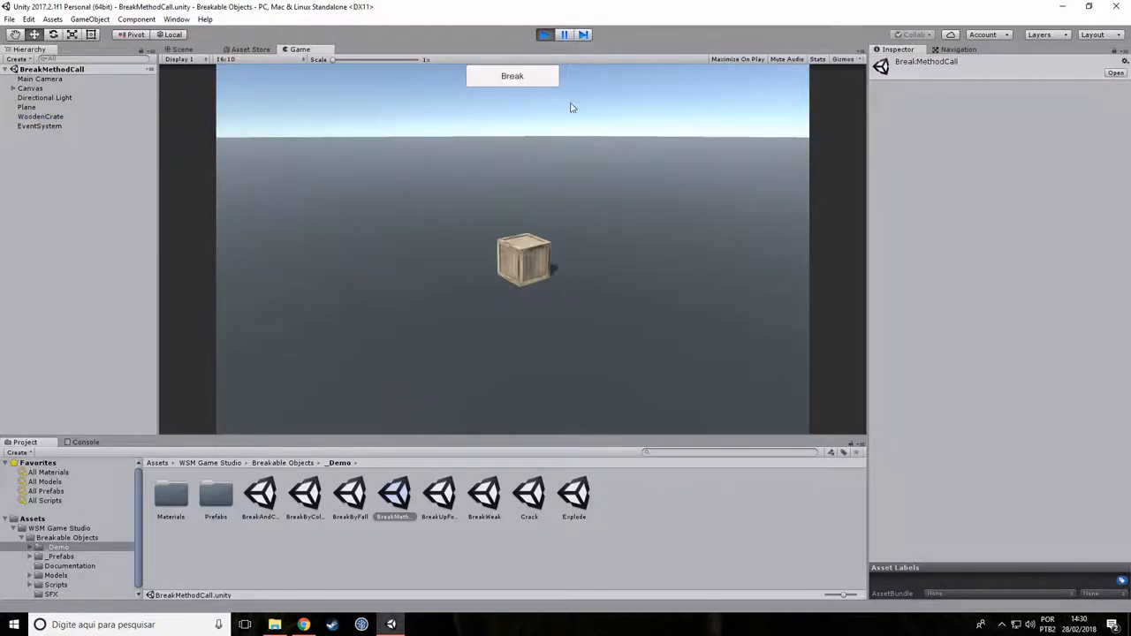
pyautogui.click(512, 76)
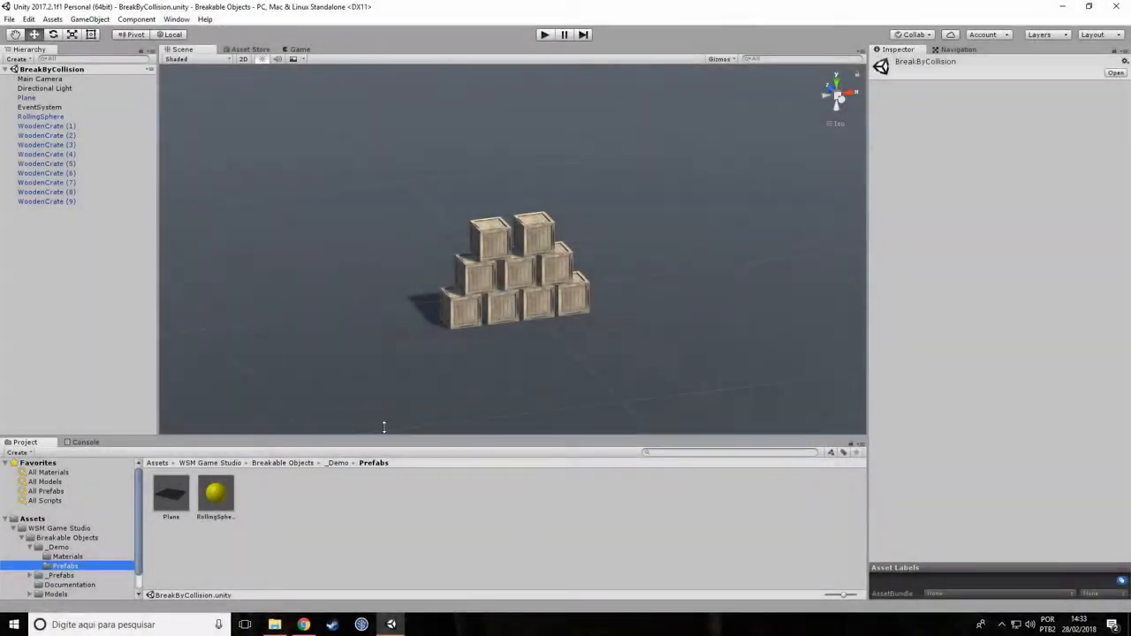
# Create a new empty scene via File and browse into the breakable objects _Prefabs folder
pyautogui.click(10, 18)
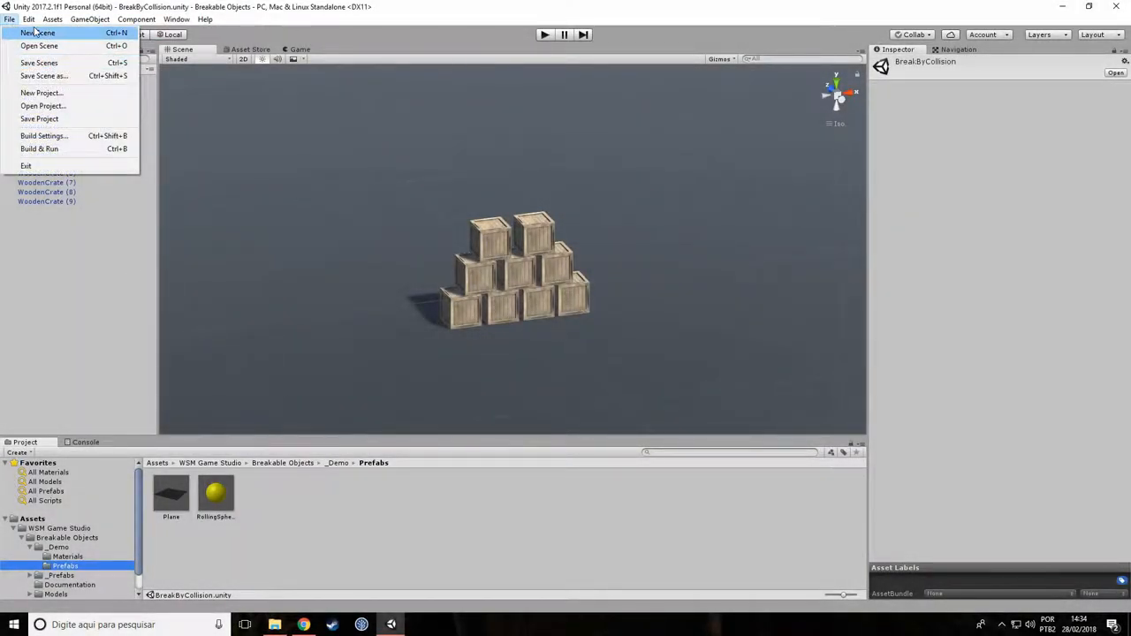
pyautogui.click(39, 32)
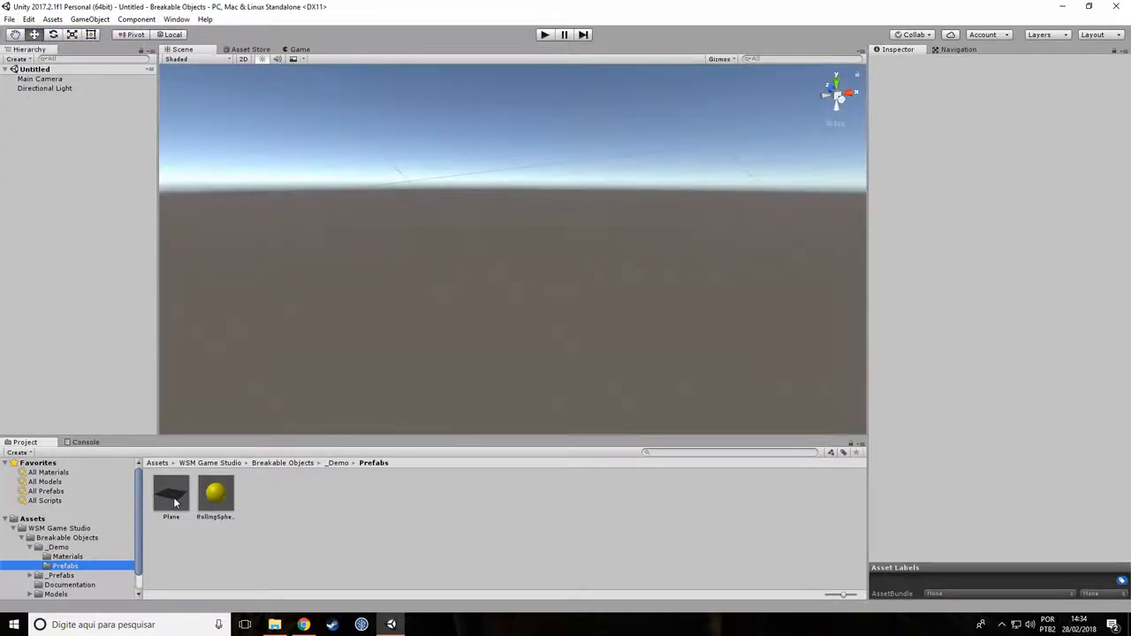
pyautogui.doubleClick(170, 491)
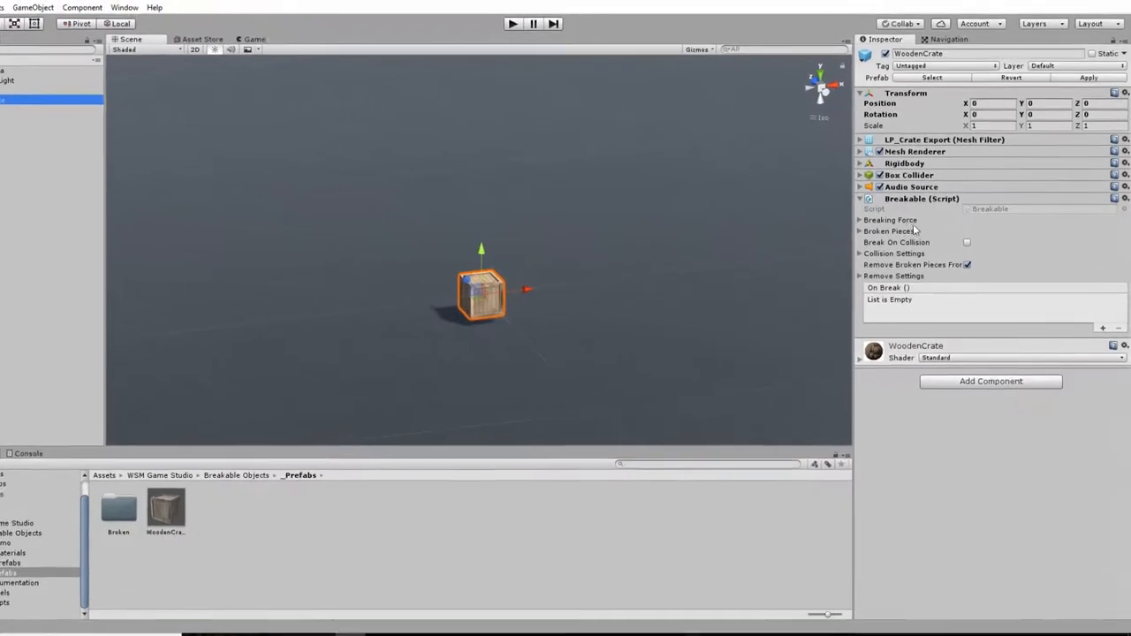
# Enable break on collision for the WoodenCrate using the allowed-and-ignored-tags mode
pyautogui.click(861, 255)
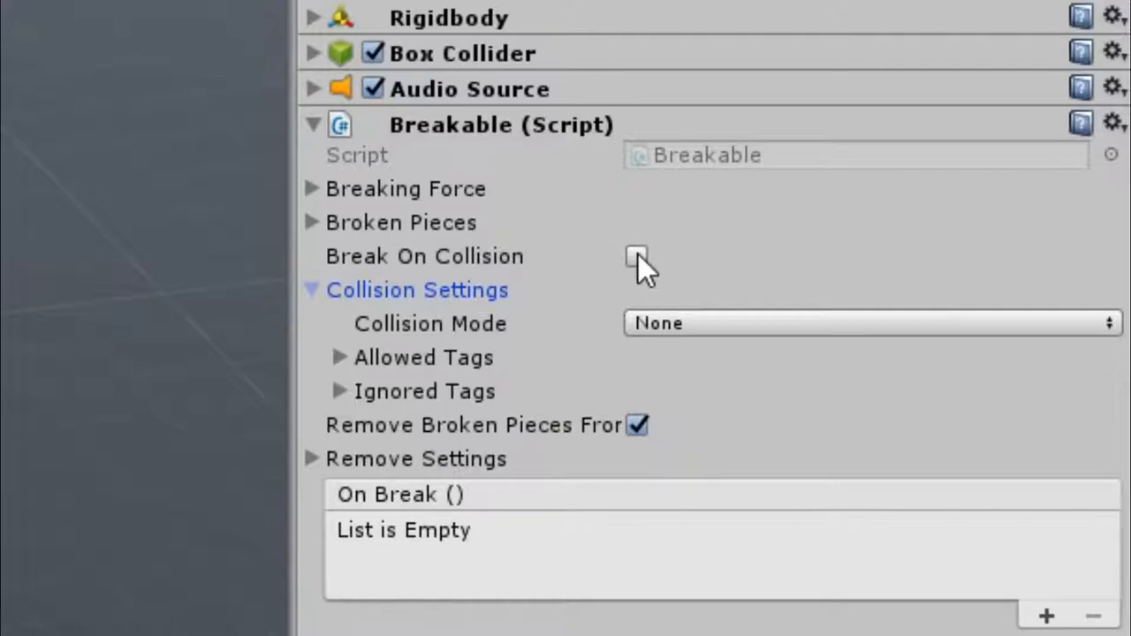
pyautogui.click(636, 256)
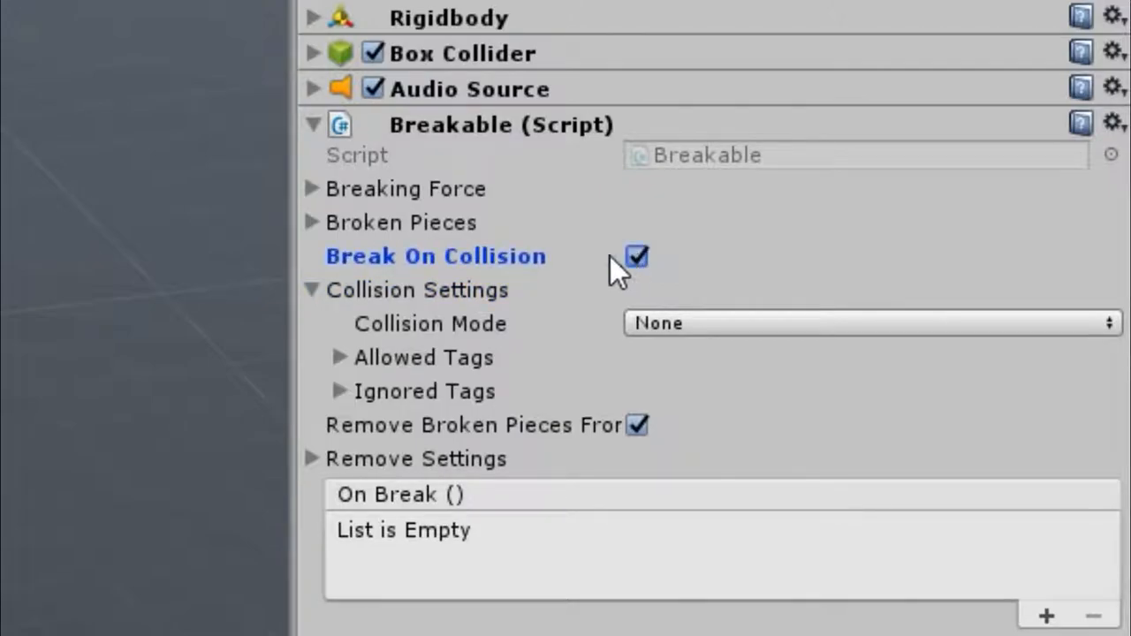
pyautogui.click(869, 321)
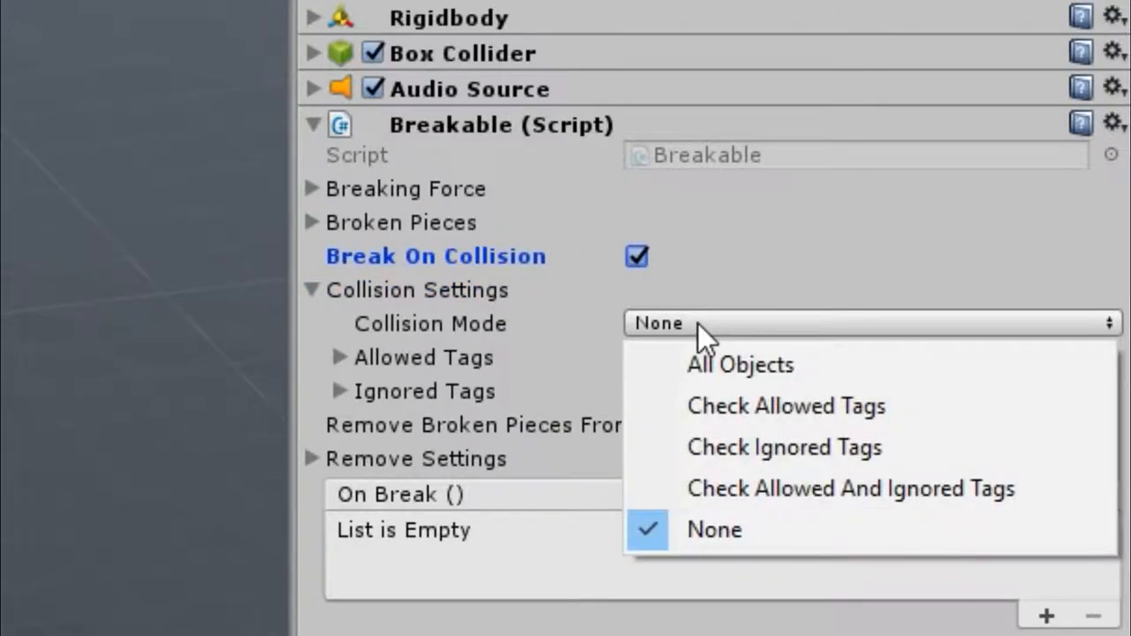
pyautogui.moveTo(849, 488)
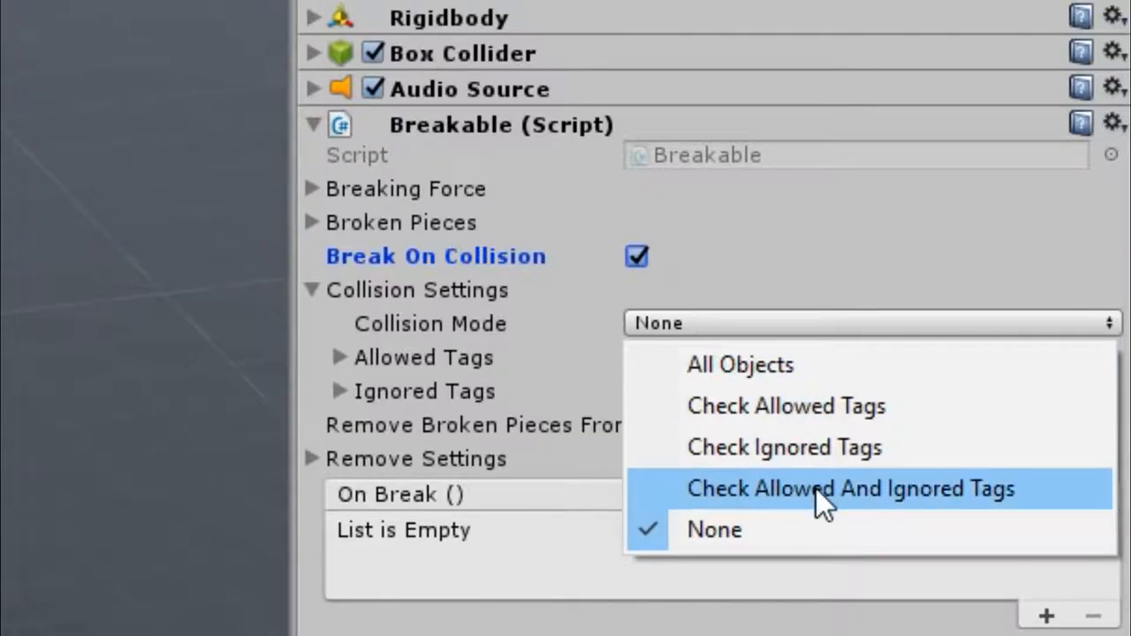
pyautogui.click(834, 488)
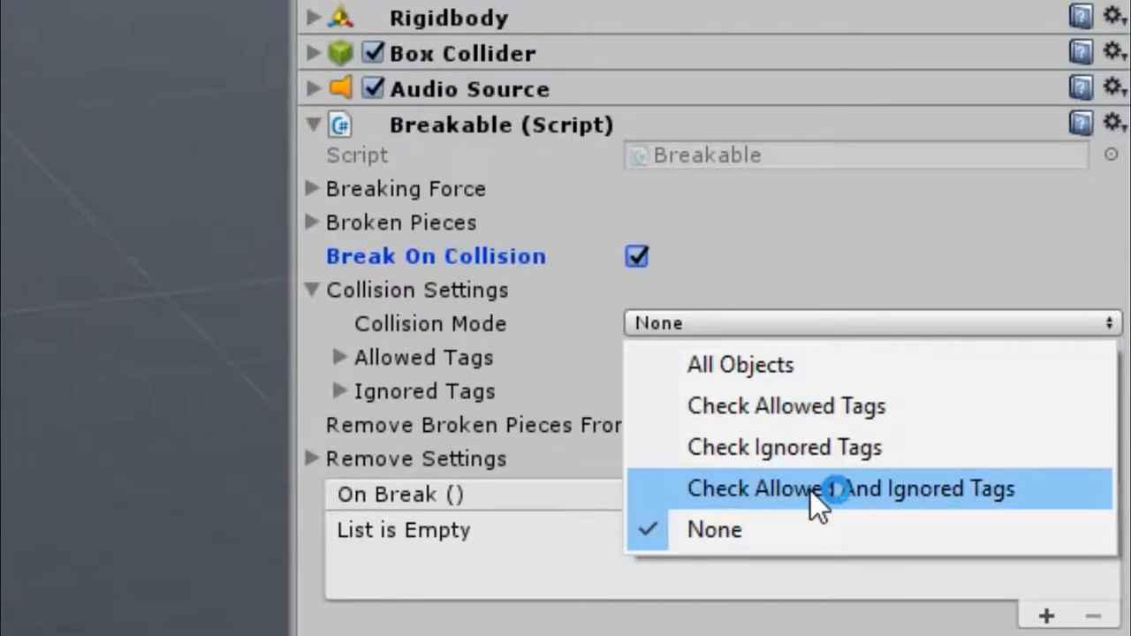
pyautogui.click(848, 488)
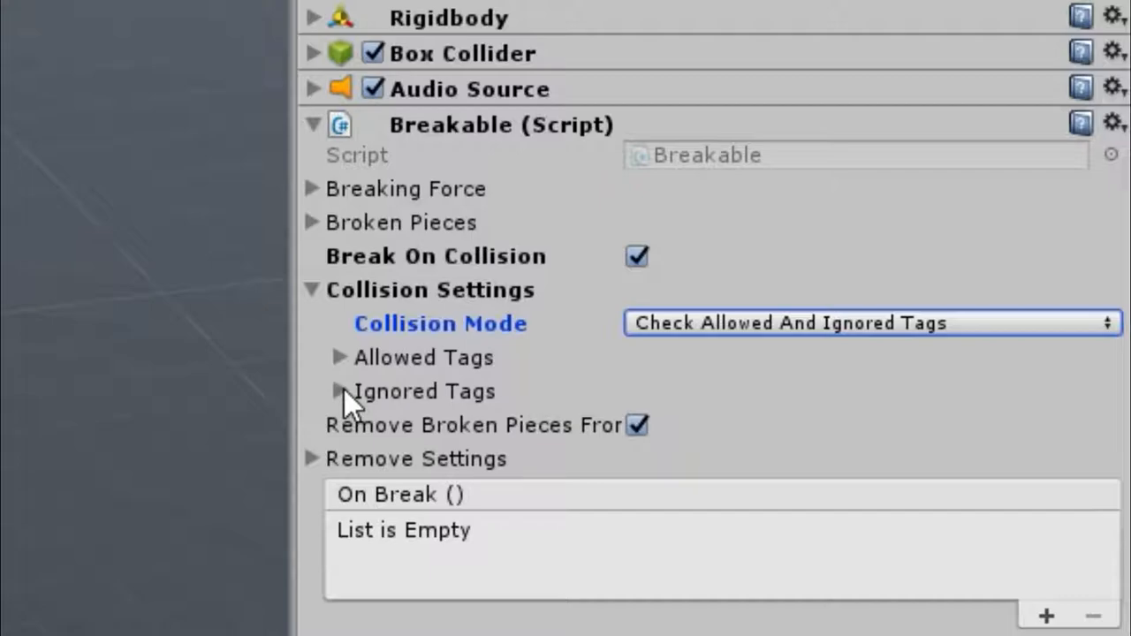
# Set the crate's Ignored Tags to Untagged and its one Allowed Tag to Player
pyautogui.click(339, 391)
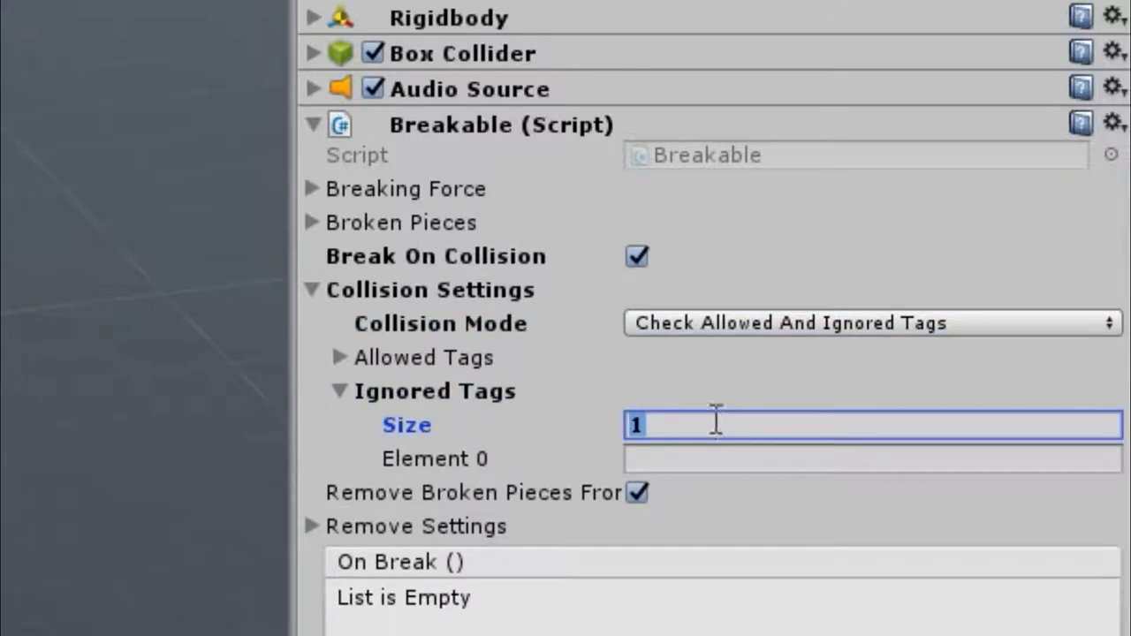
pyautogui.write('Untagged')
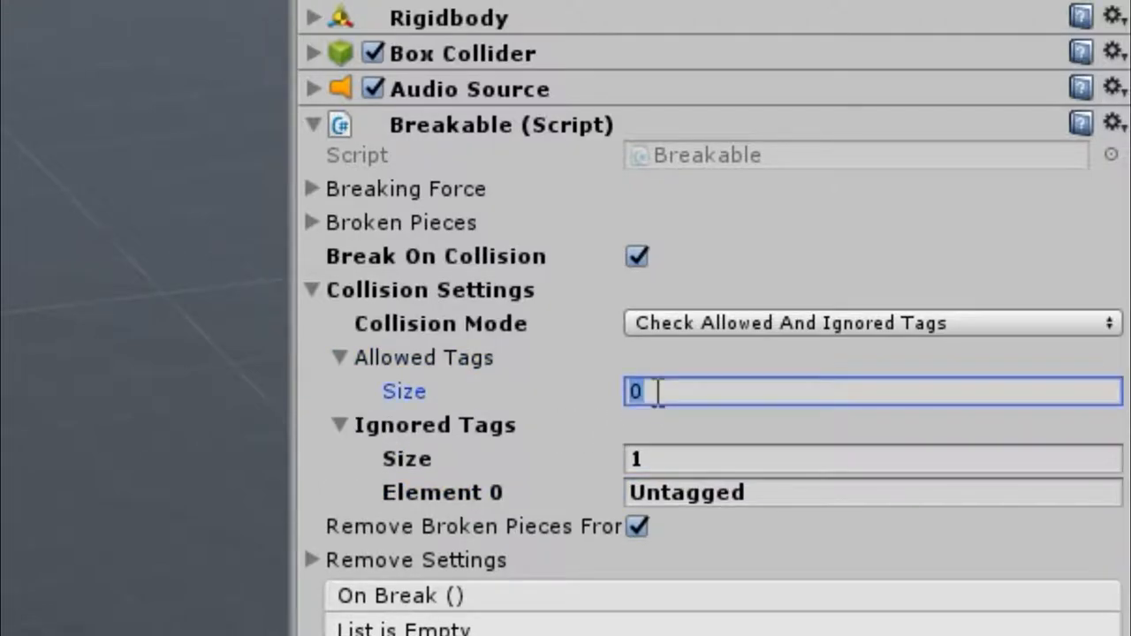
pyautogui.write('1')
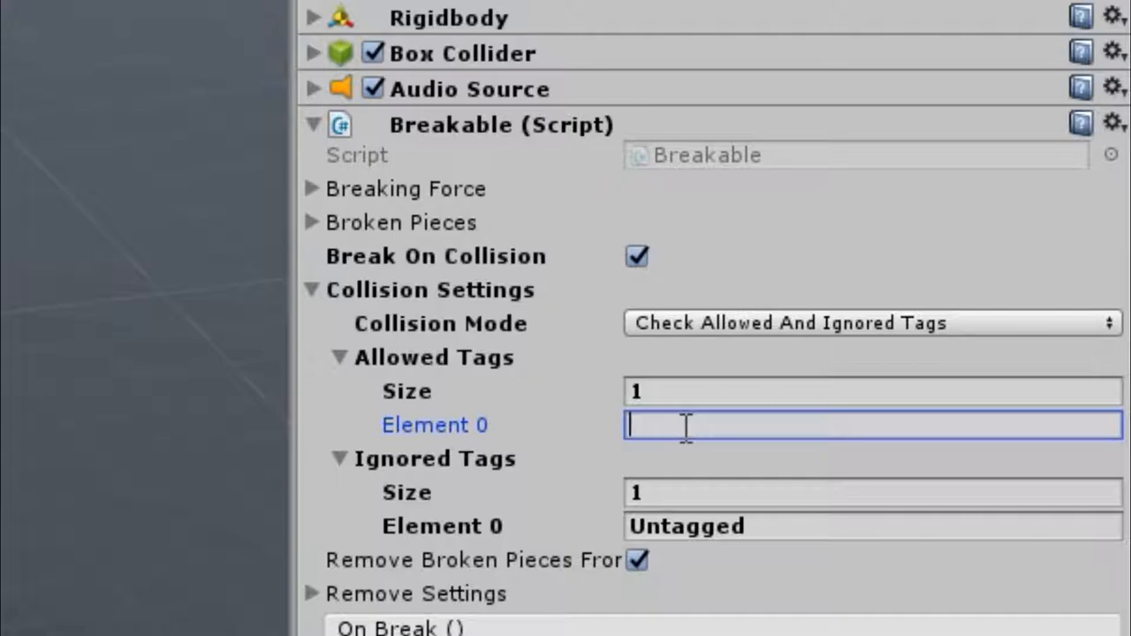
pyautogui.write('Player')
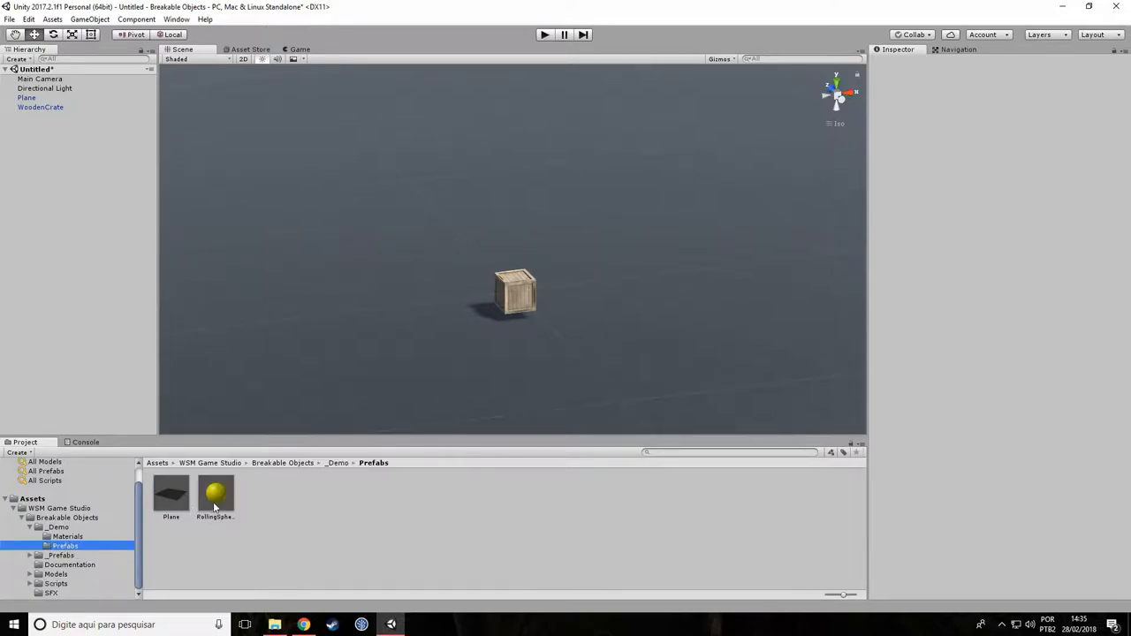
# Place the RollingSphere prefab in the scene aimed at the WoodenCrate
pyautogui.click(216, 493)
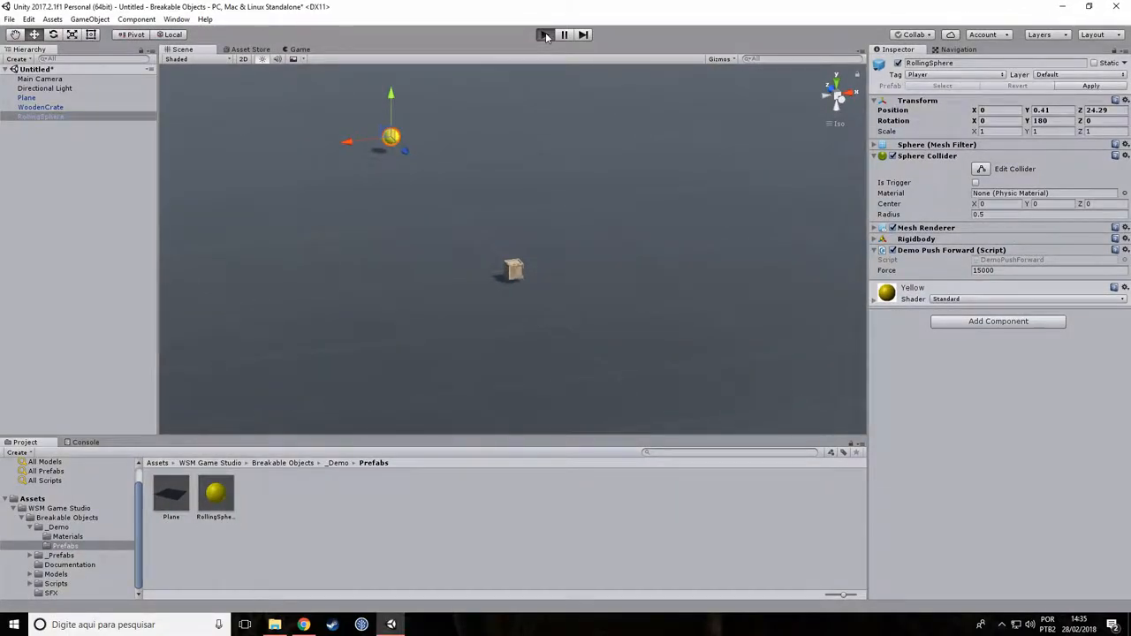
pyautogui.click(544, 35)
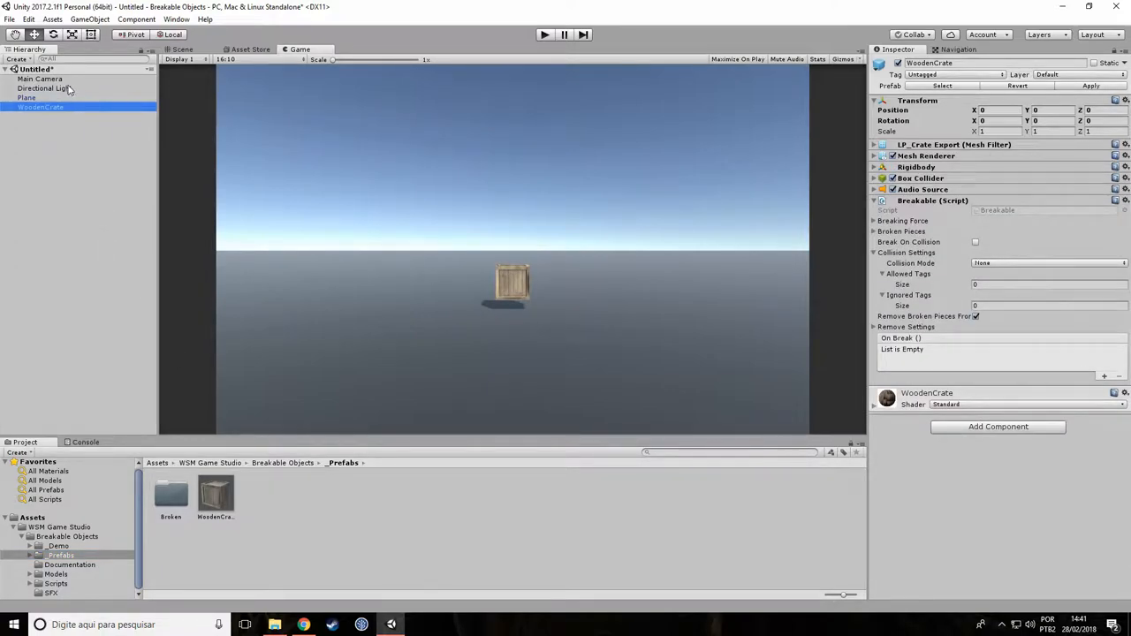
# Bring up the Hierarchy Create menu to add a UI element
pyautogui.click(15, 60)
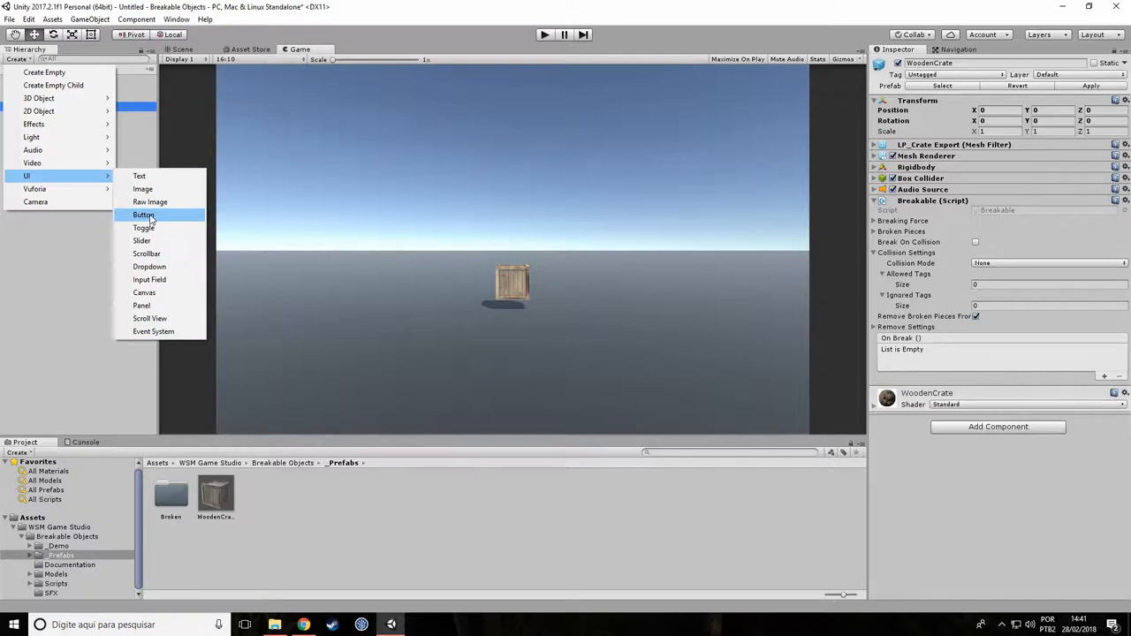
# Add a UI Button on a Canvas anchored to the top centre of the game screen
pyautogui.click(144, 216)
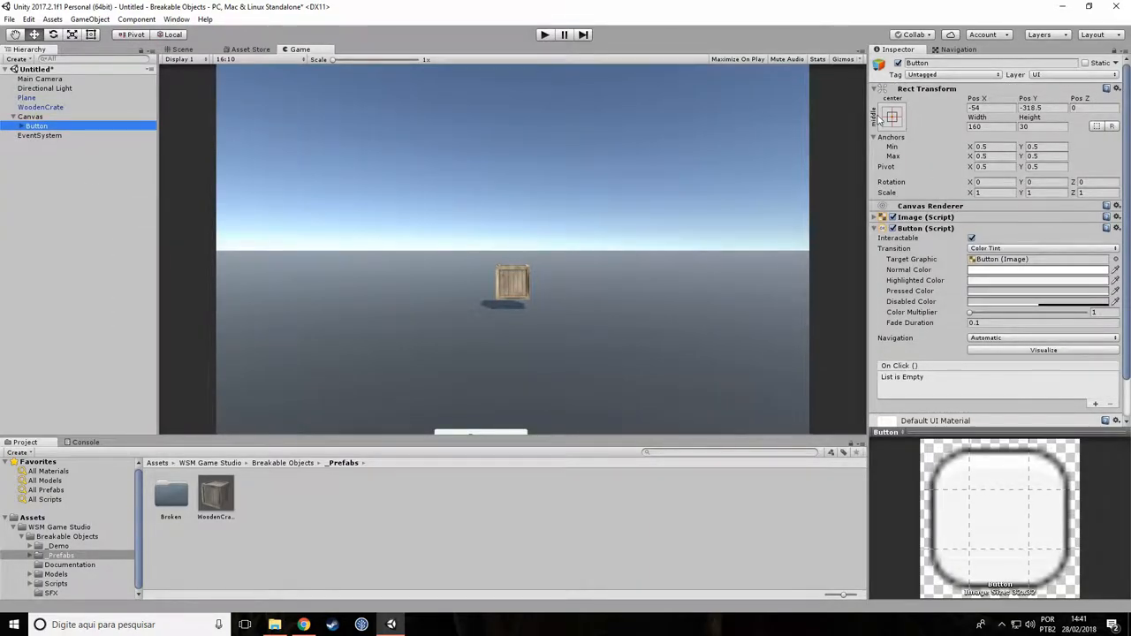
pyautogui.click(891, 117)
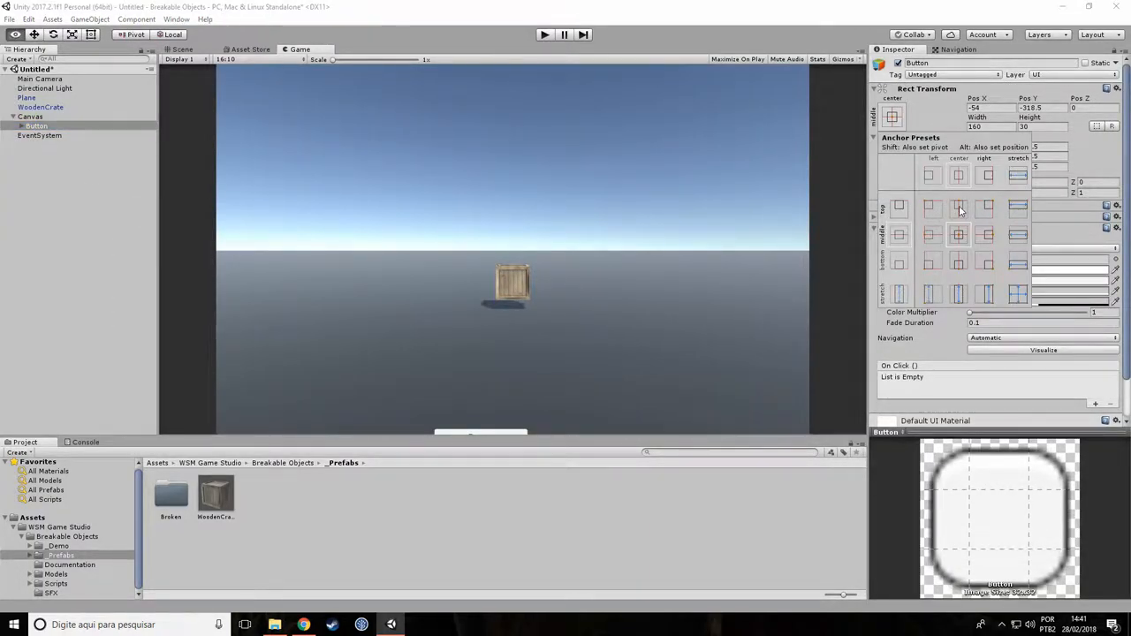
pyautogui.click(958, 209)
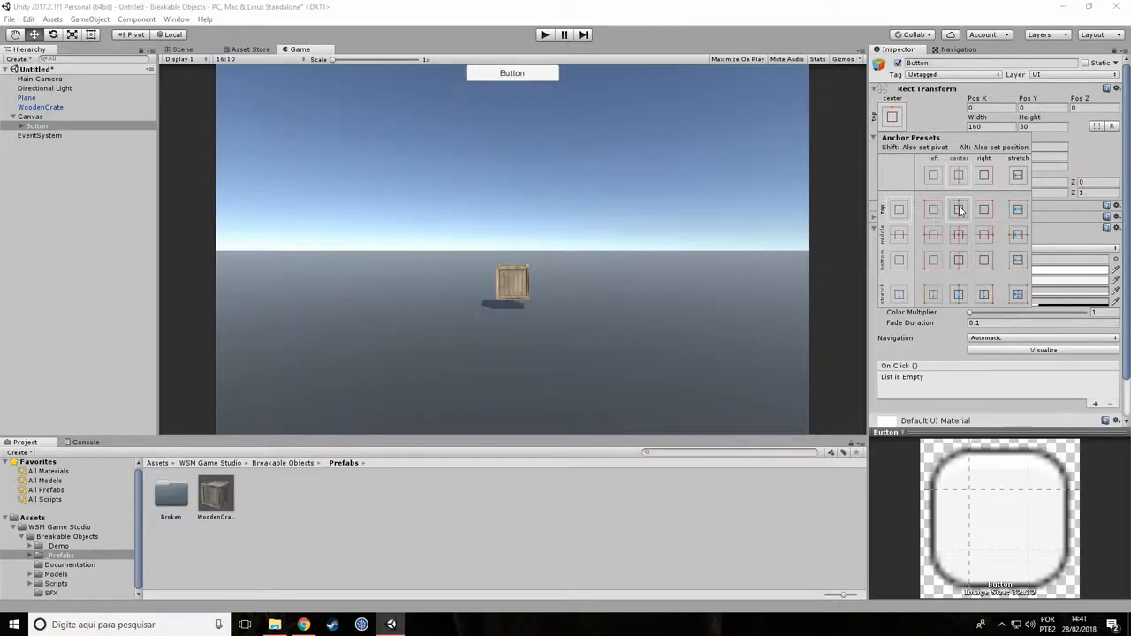
# Label the button's child Text 'Break Crate' and return to the Button's settings
pyautogui.click(43, 135)
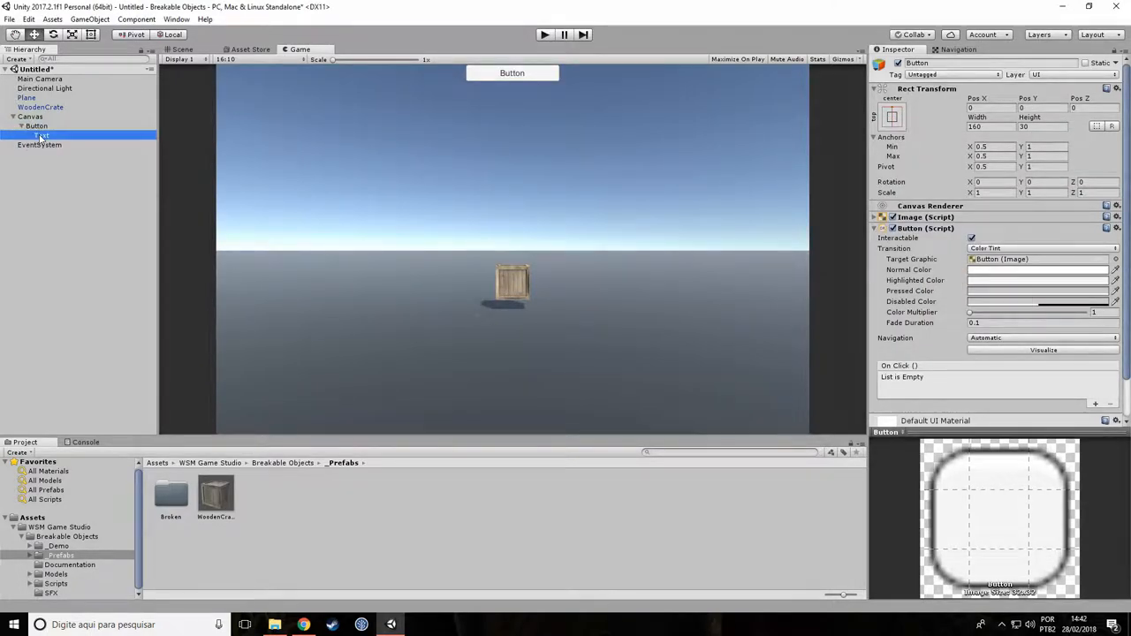
pyautogui.click(42, 135)
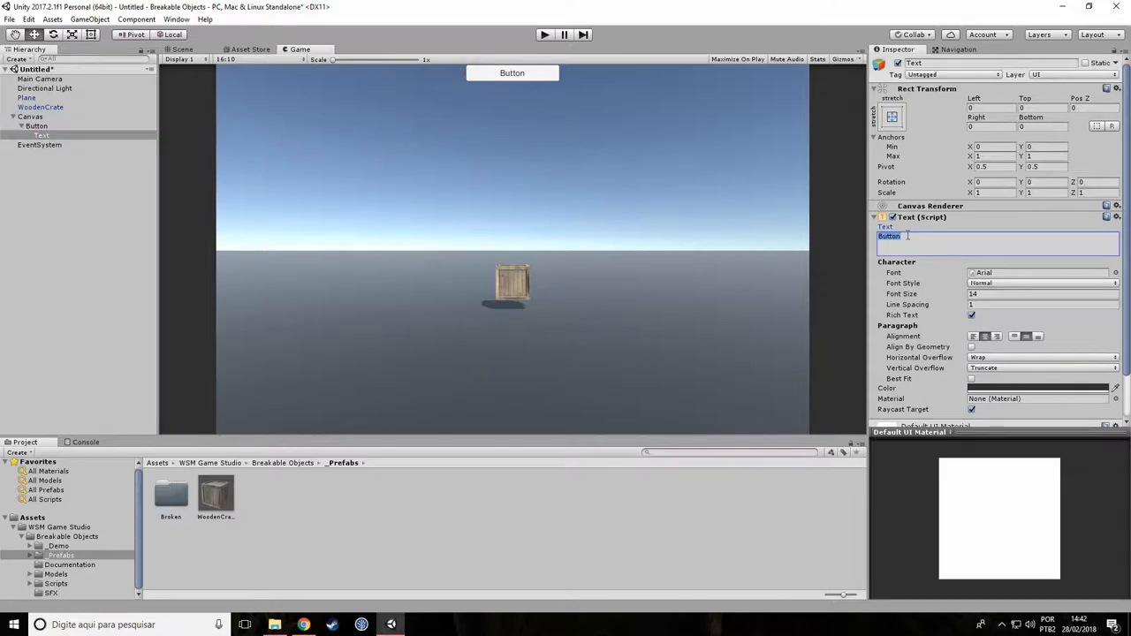
pyautogui.write('Break Crate')
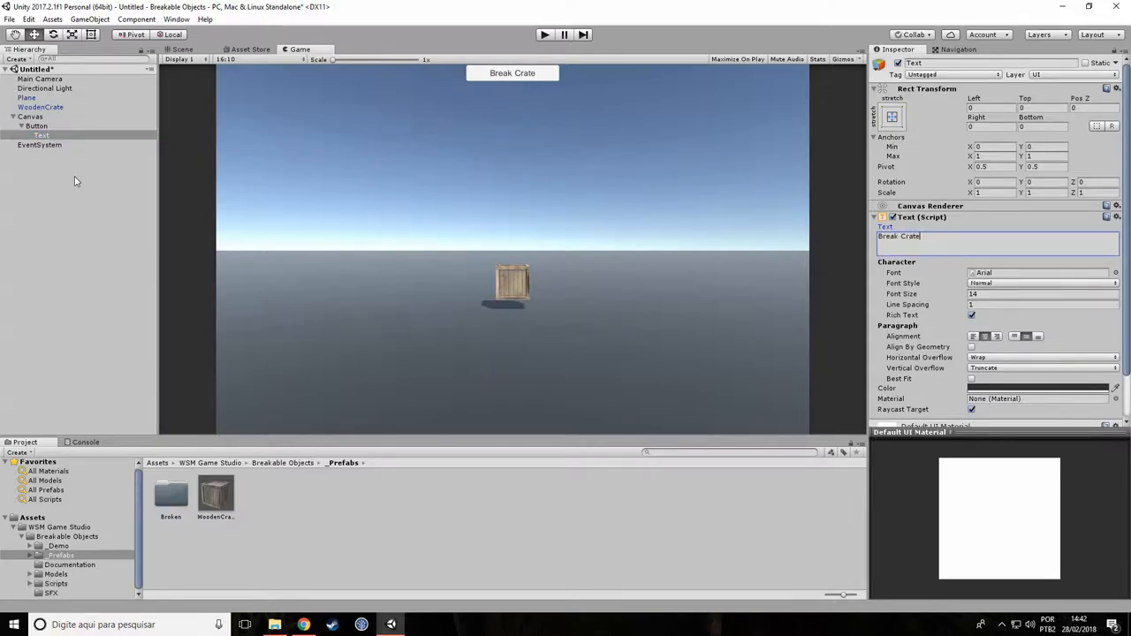
pyautogui.click(37, 126)
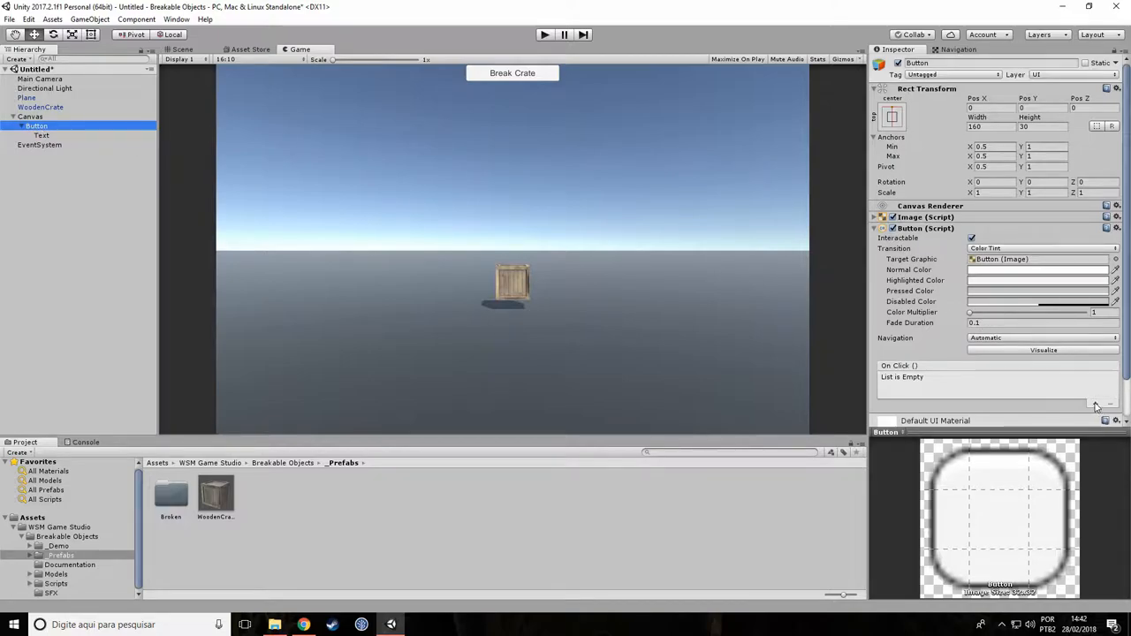
# Add an On Click entry targeting the WoodenCrate and pick its Breakable > Break function
pyautogui.click(1096, 403)
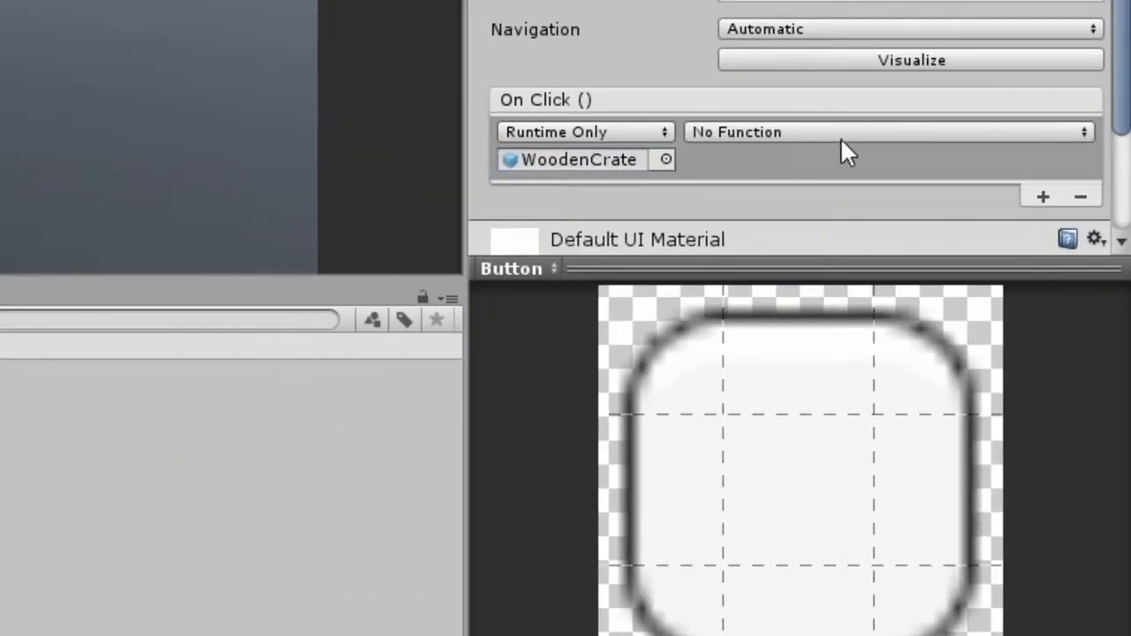
pyautogui.click(884, 131)
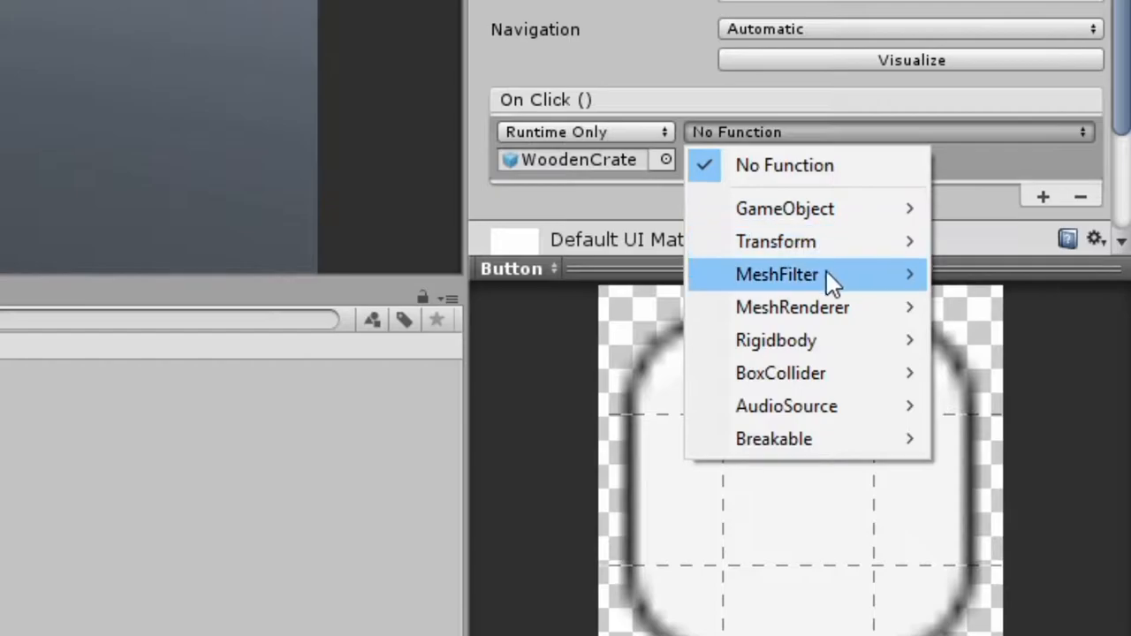
pyautogui.moveTo(774, 438)
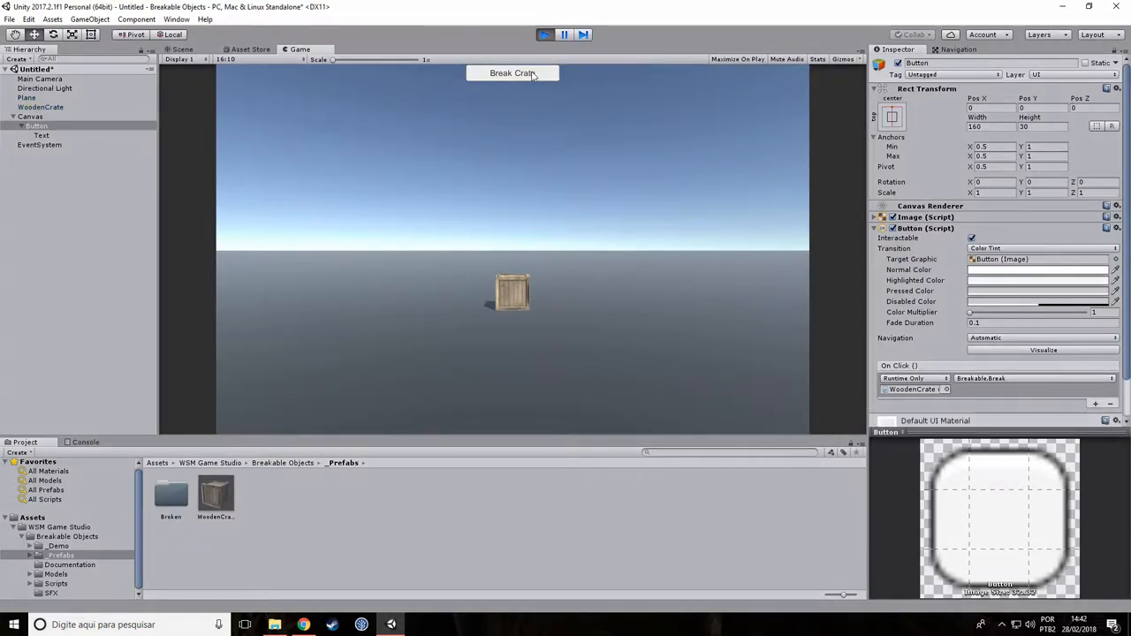
# Shatter the WoodenCrate in play mode by pressing the Break Crate button
pyautogui.click(513, 72)
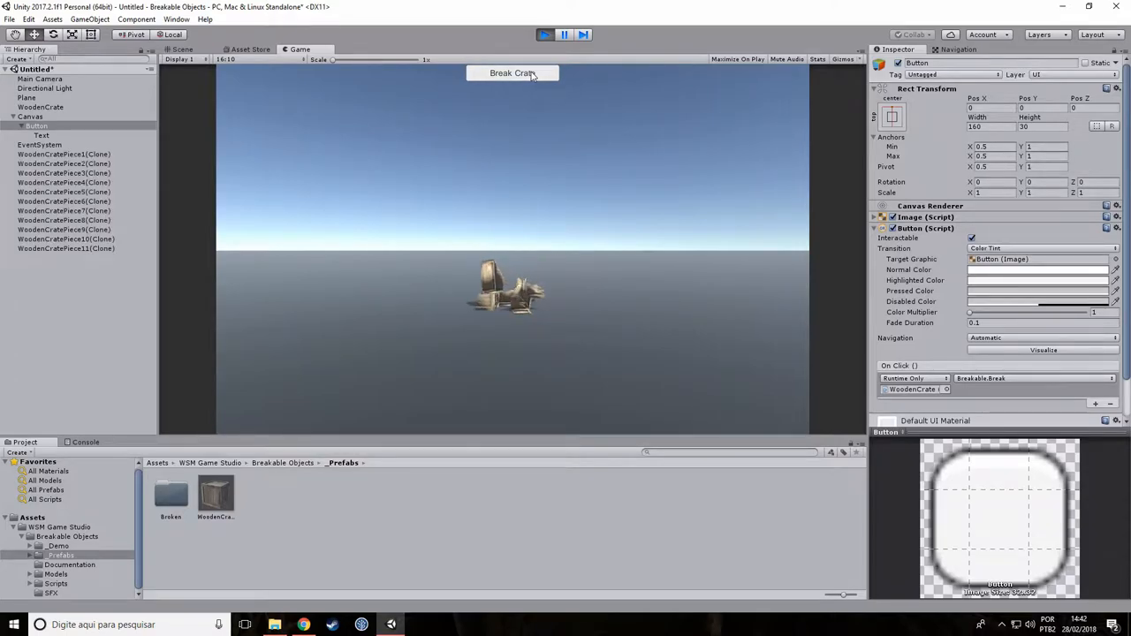
pyautogui.click(512, 73)
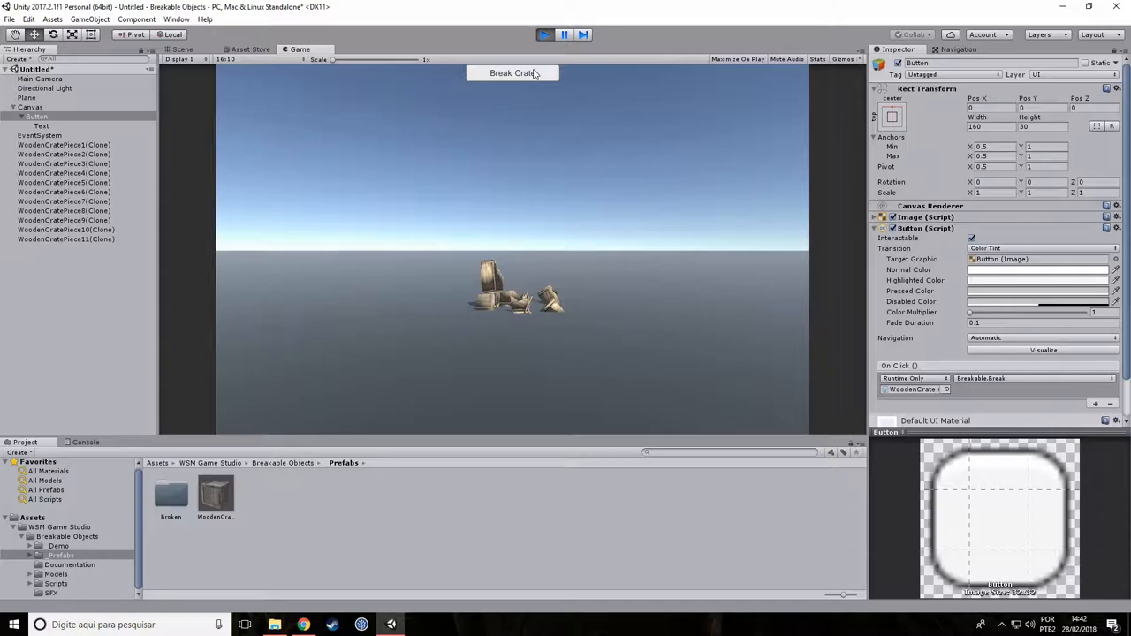
pyautogui.moveTo(557, 110)
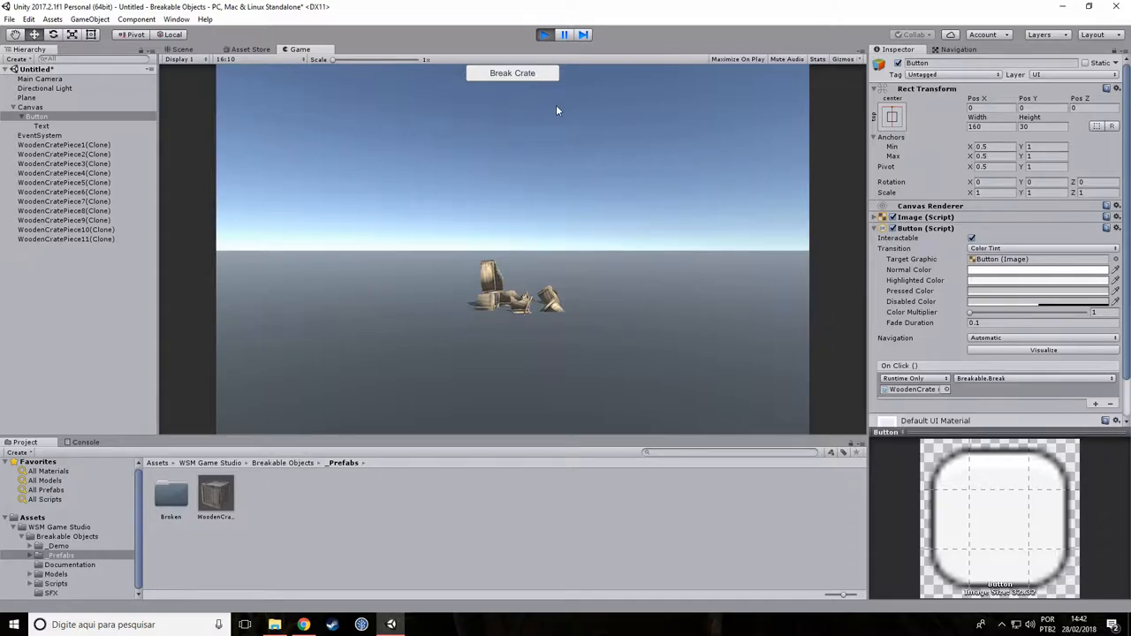